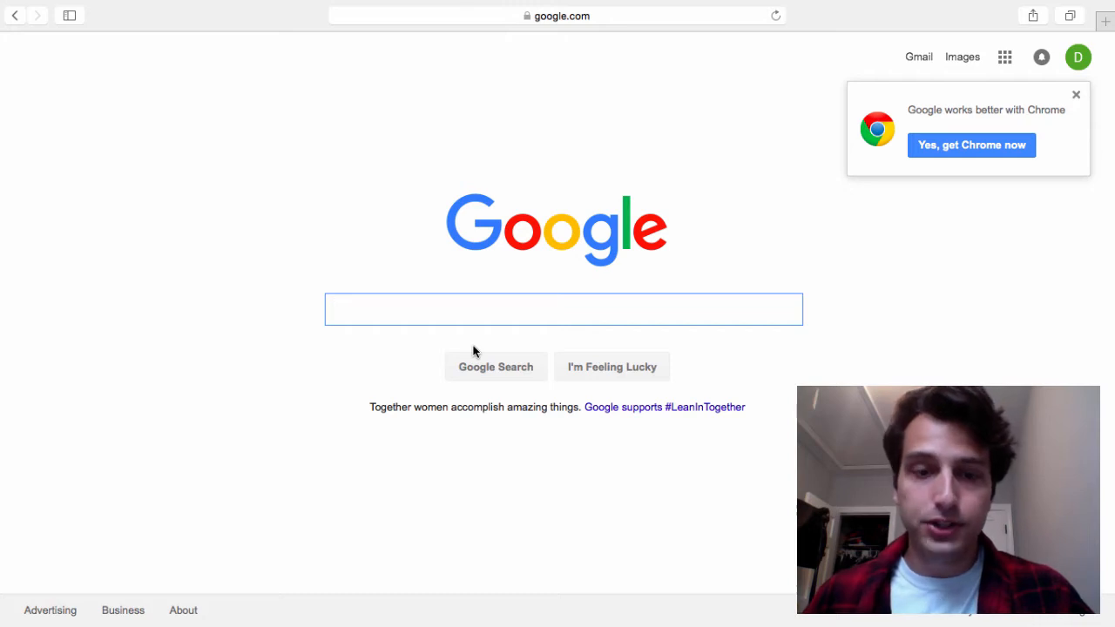
Step: Search Google for 'how to get better sleep' to see suggestions like 'at night' and 'in college'
type("how to")
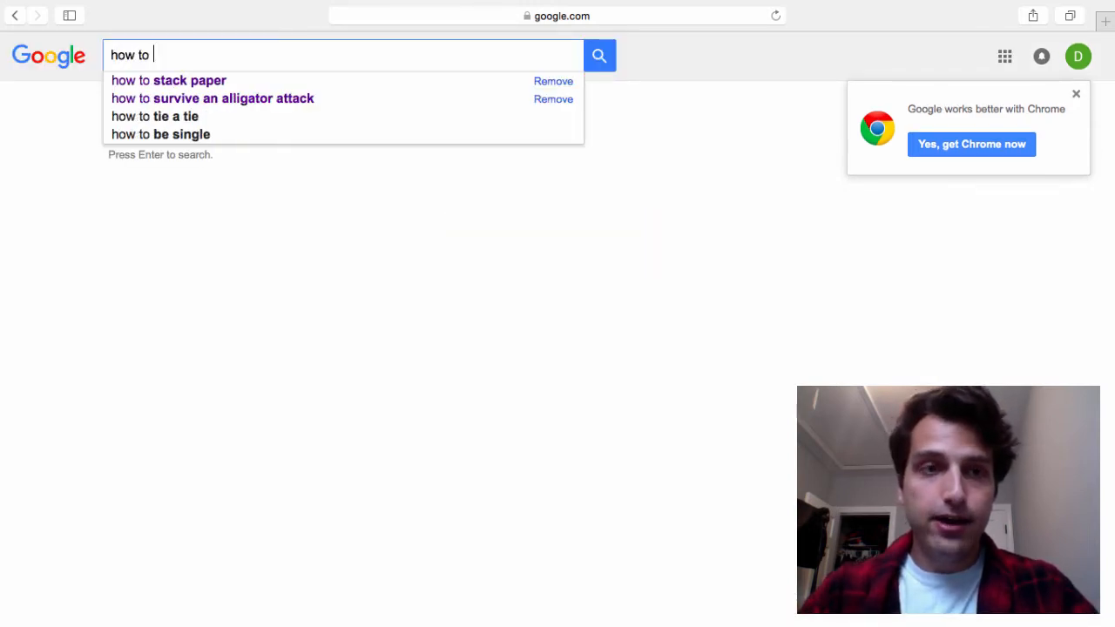
type("get")
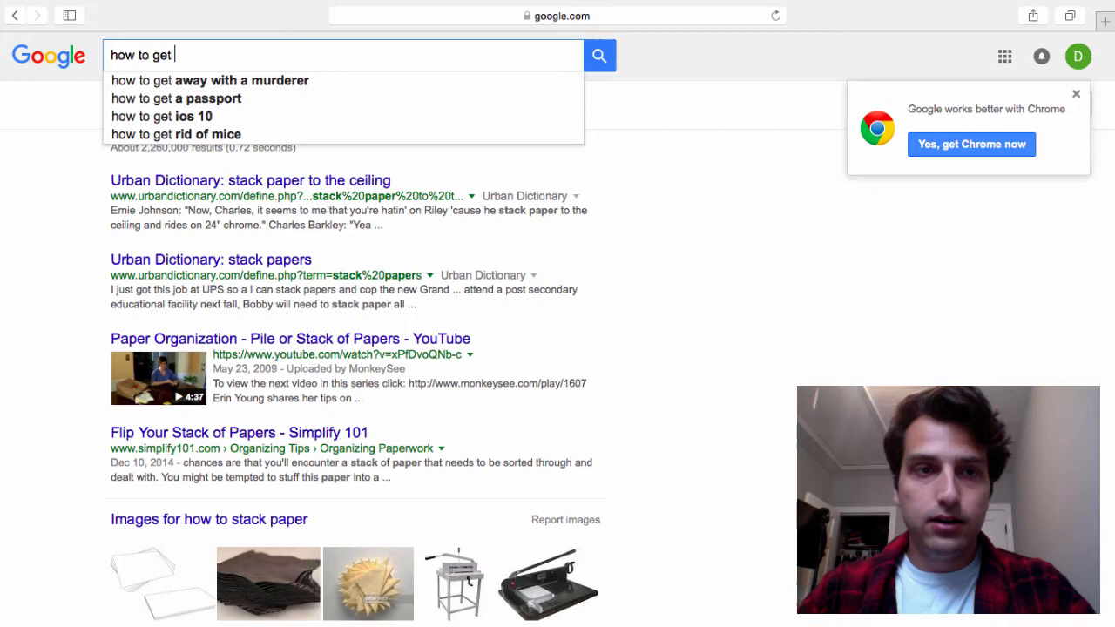
type("better sleep")
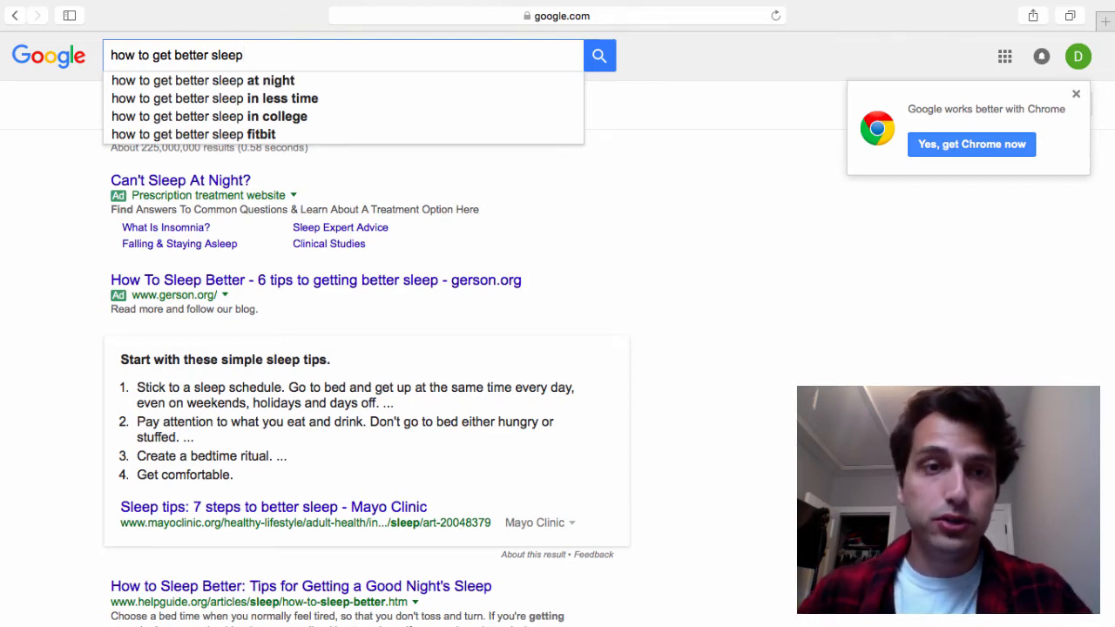
Step: Append 'a' to the query to surface suggestions like 'asapscience' and 'after drinking'
left_click(340, 54)
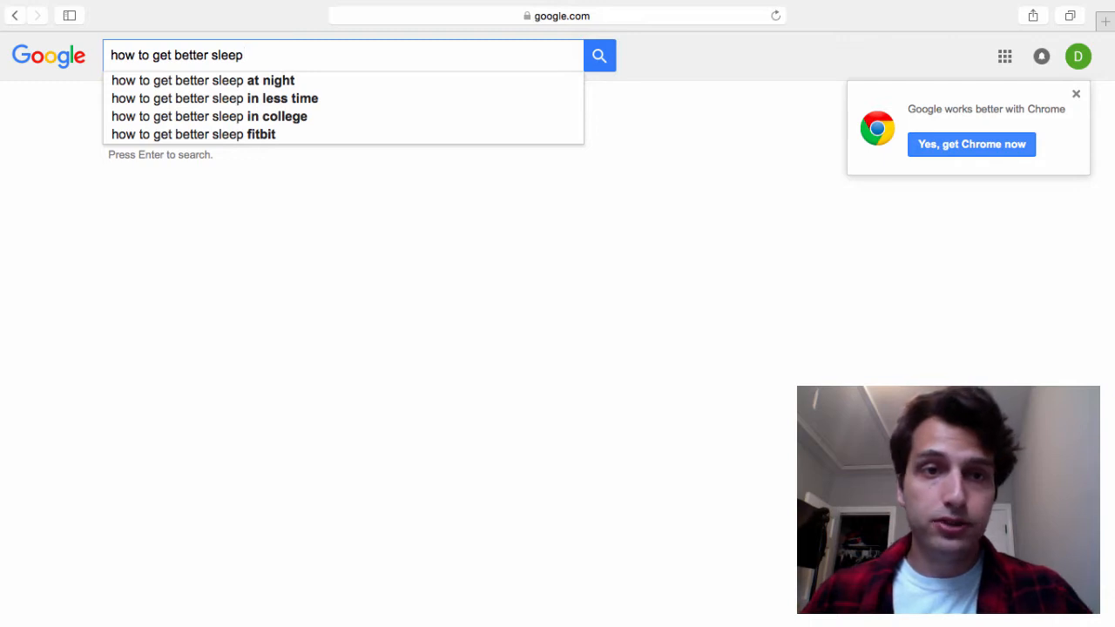
type("a")
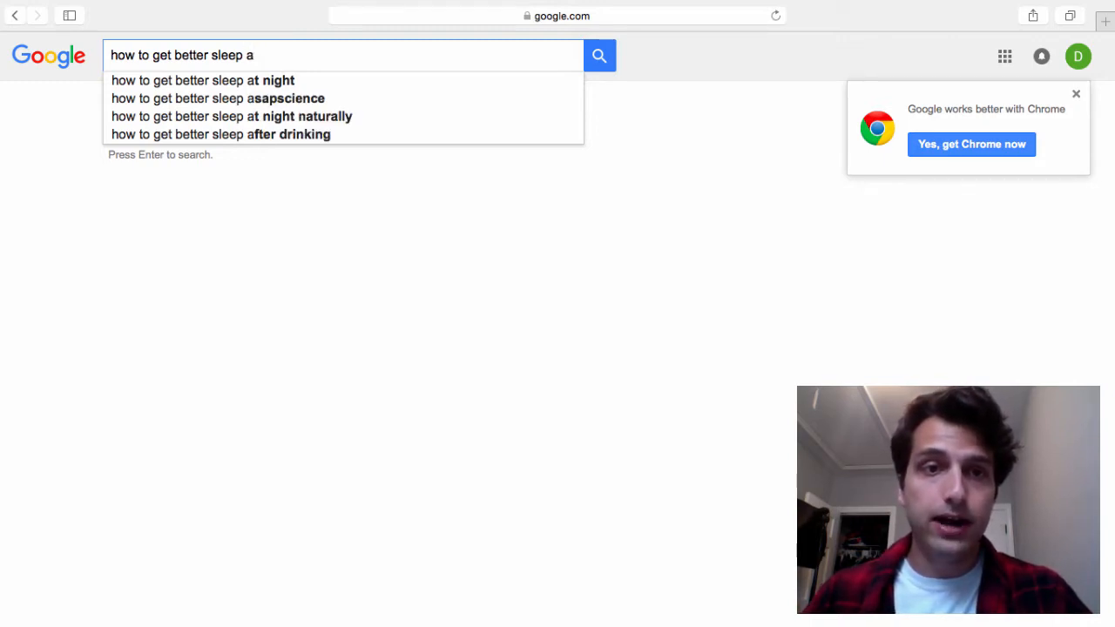
mouse_move(498, 363)
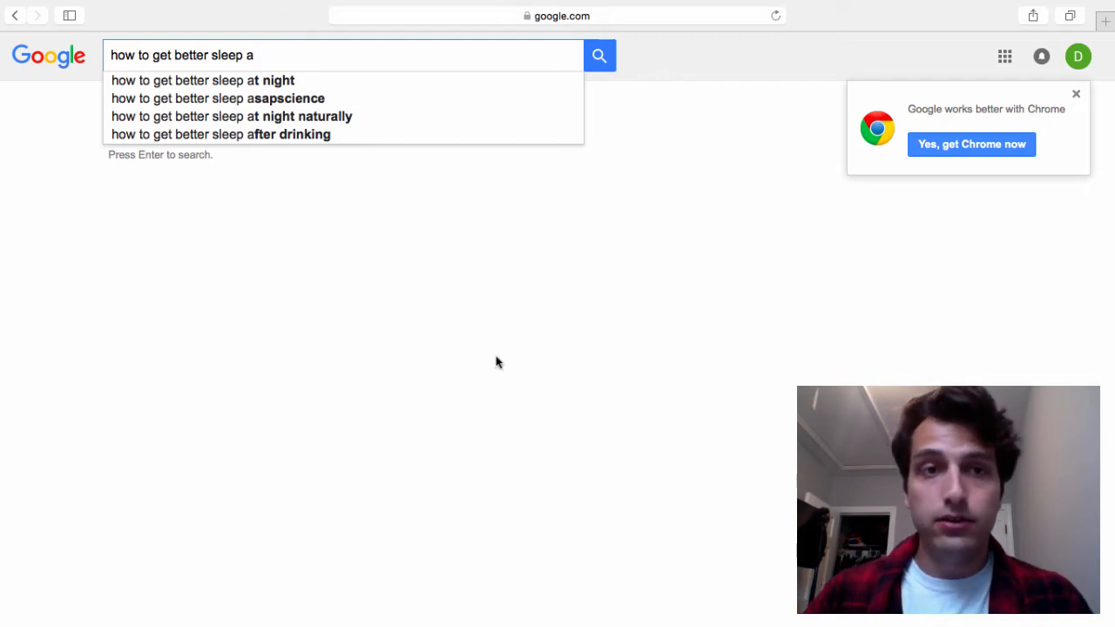
mouse_move(454, 320)
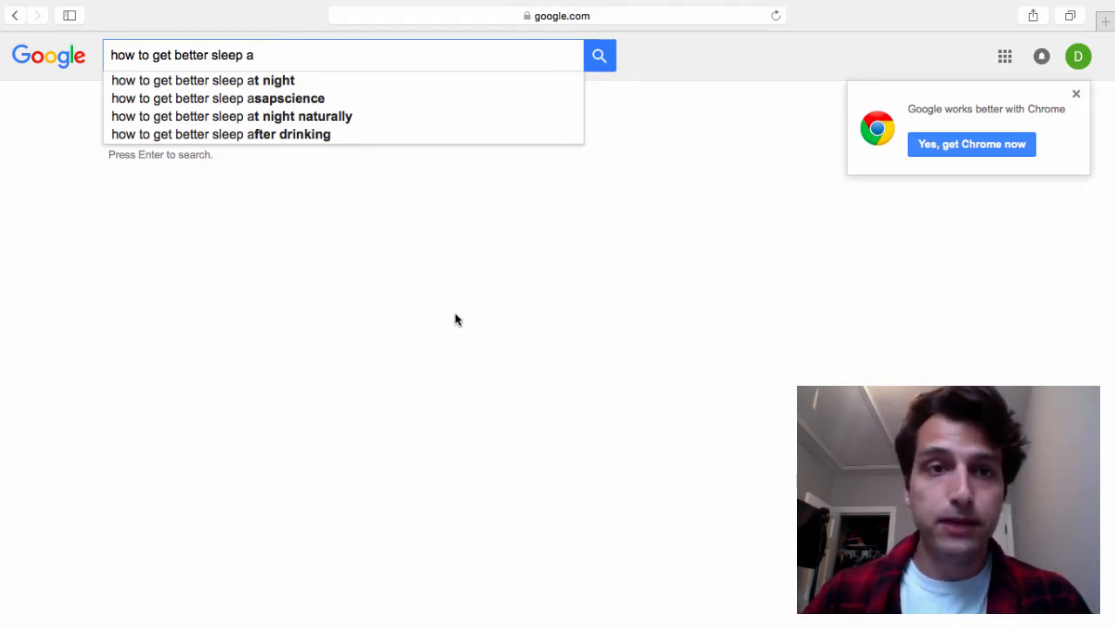
mouse_move(404, 256)
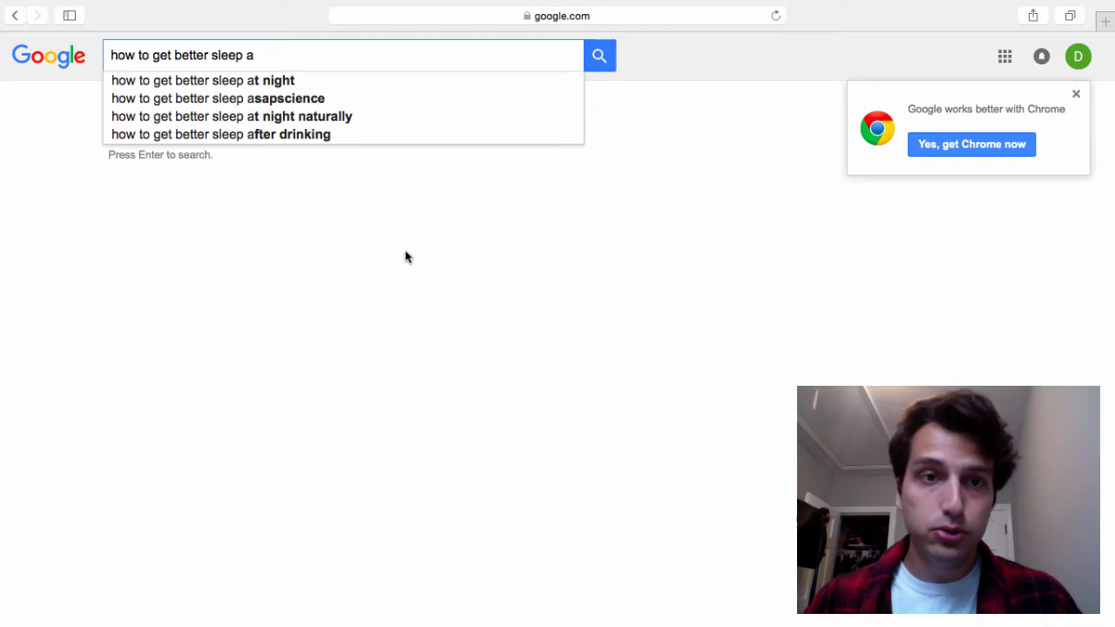
mouse_move(315, 167)
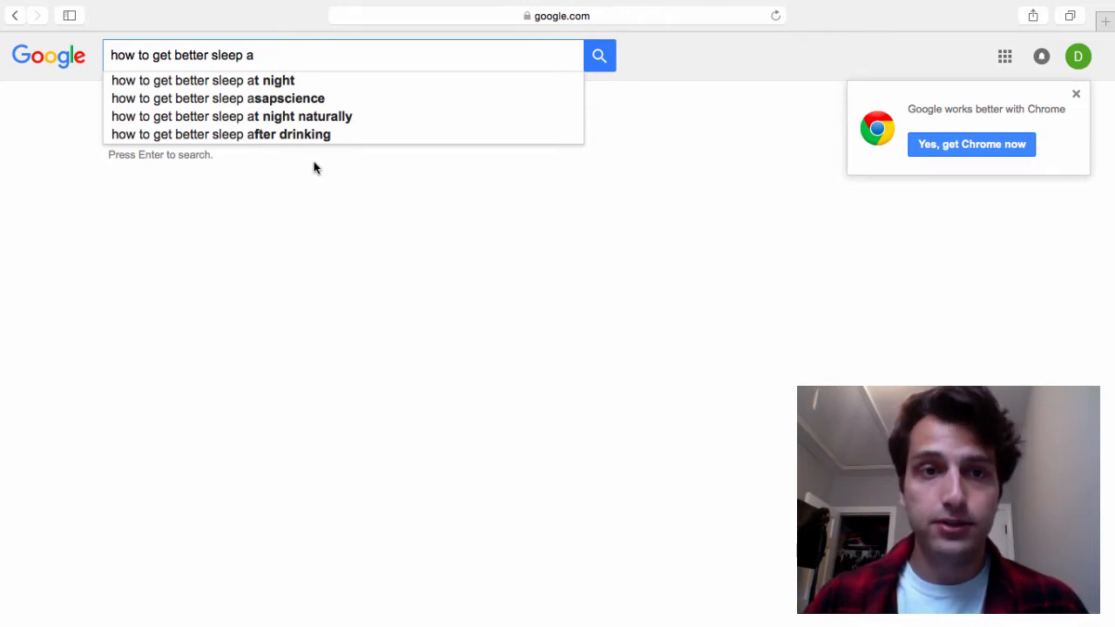
mouse_move(283, 122)
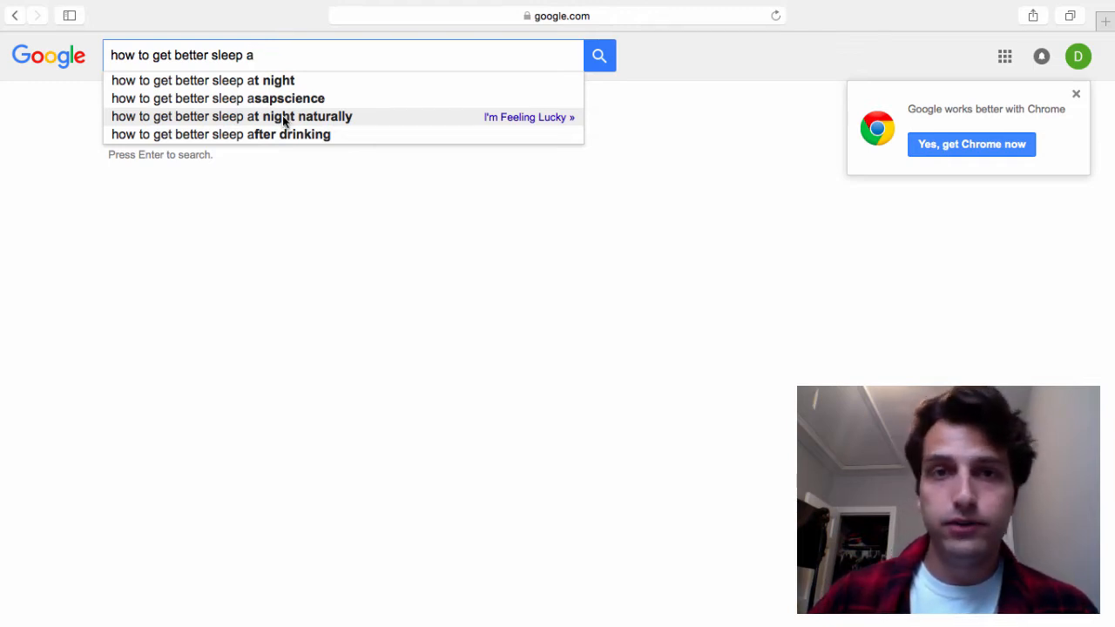
mouse_move(281, 134)
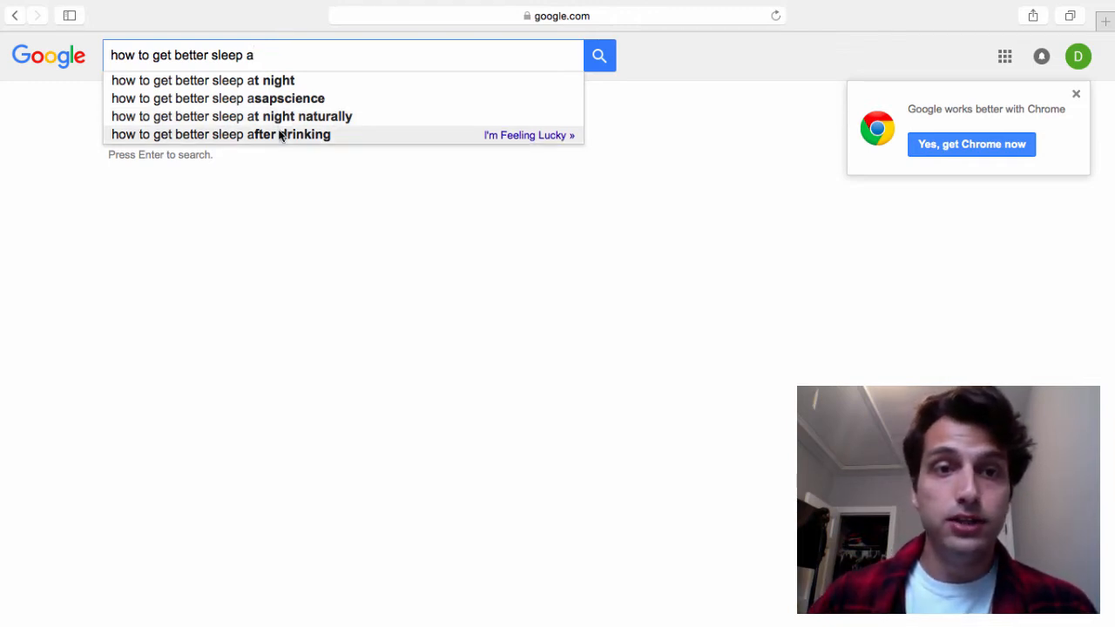
mouse_move(290, 67)
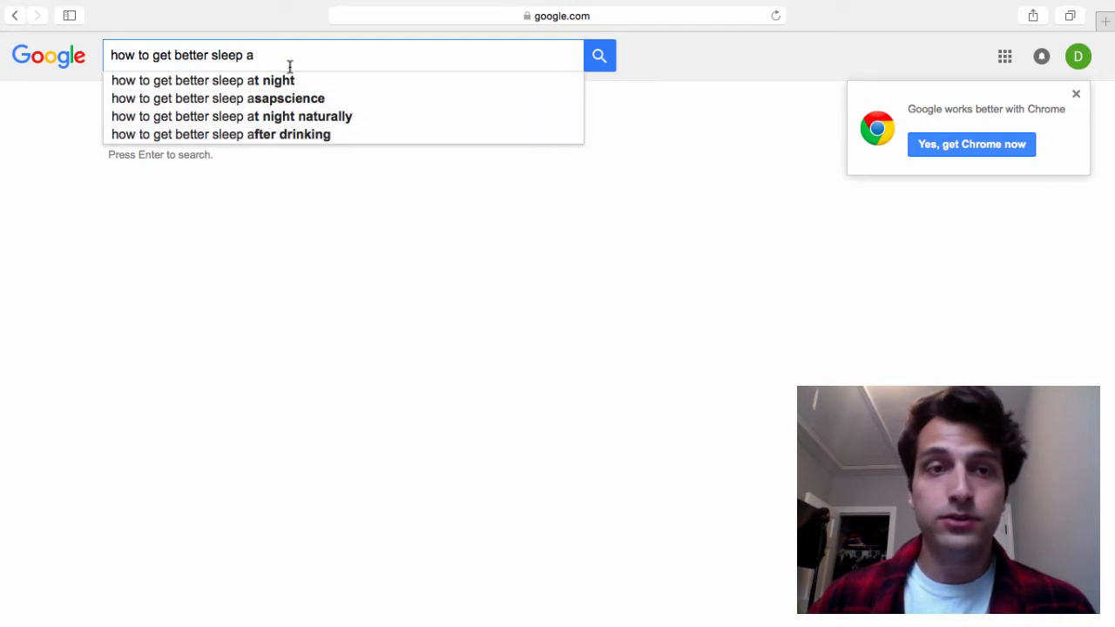
Step: Try 'b' then 'c' after the query, then delete the letter back to 'how to get better sleep'
type("b")
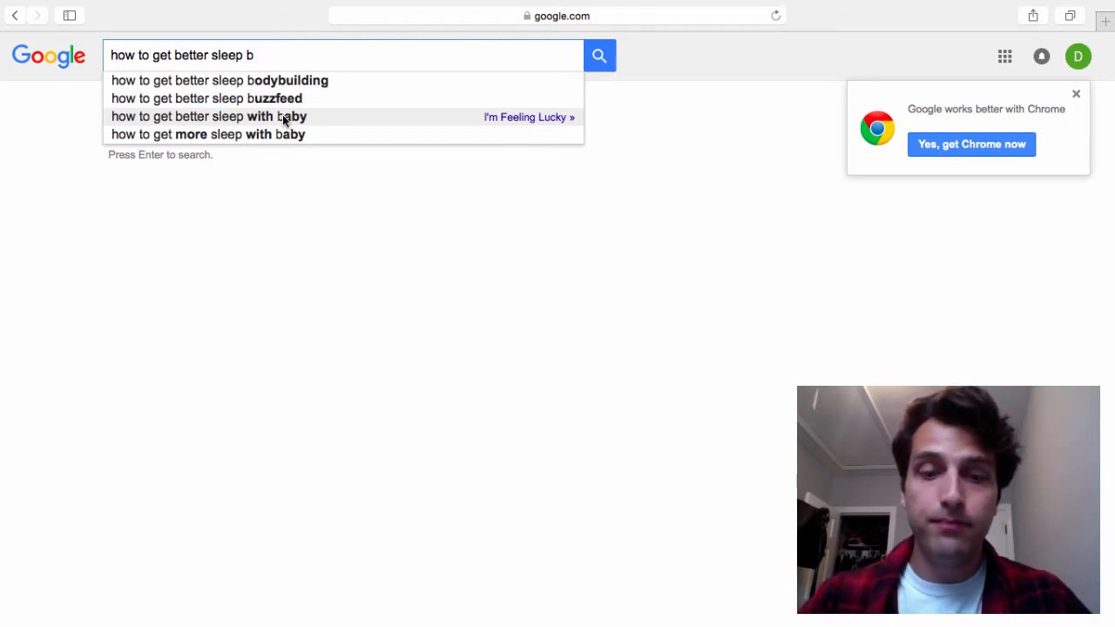
type("c")
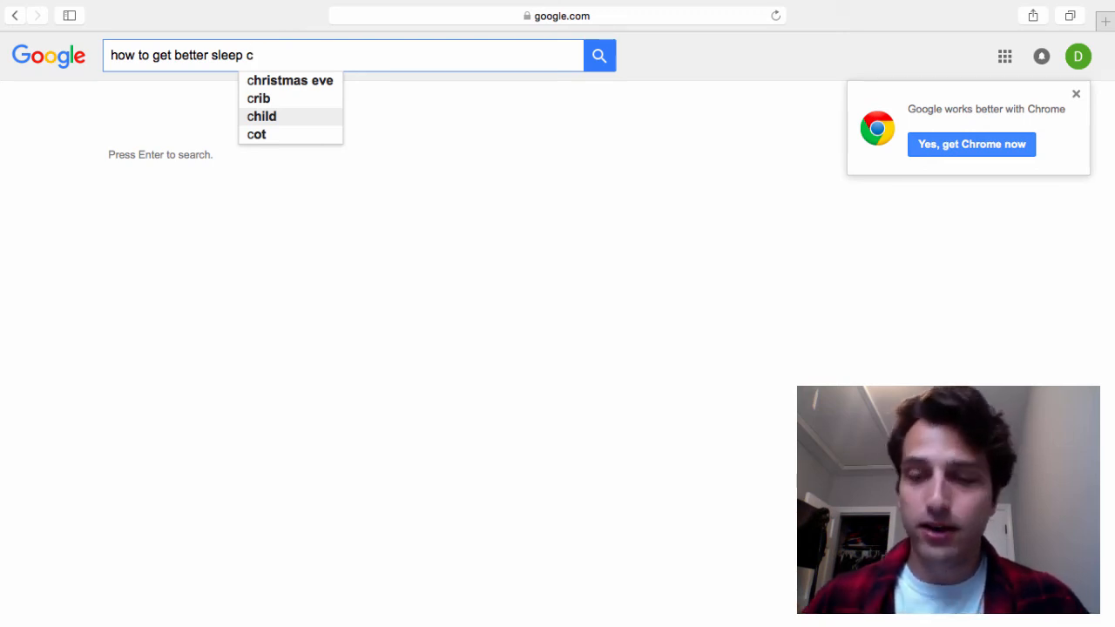
key("Backspace")
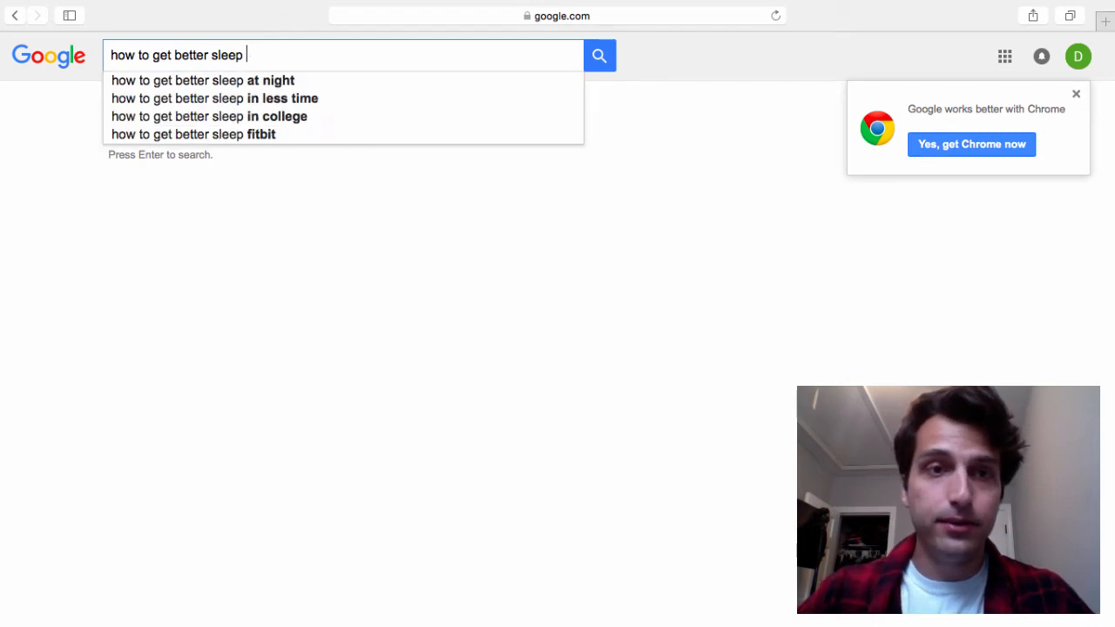
Step: Append 'd' to see 'during pregnancy' and 'deep sleep', then remove it
type("d")
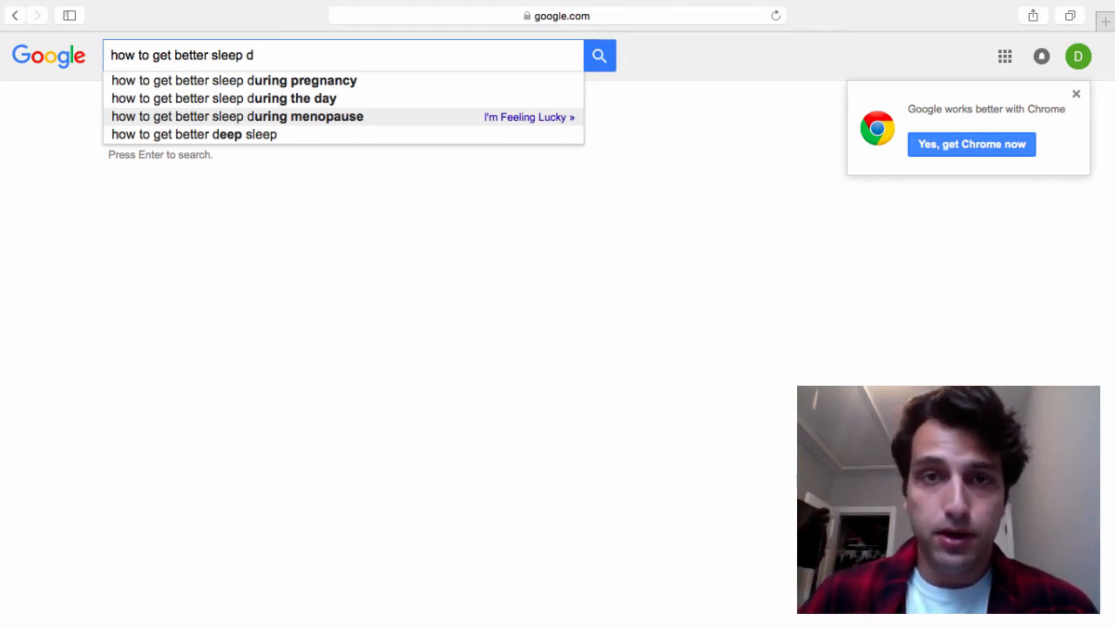
key("Backspace")
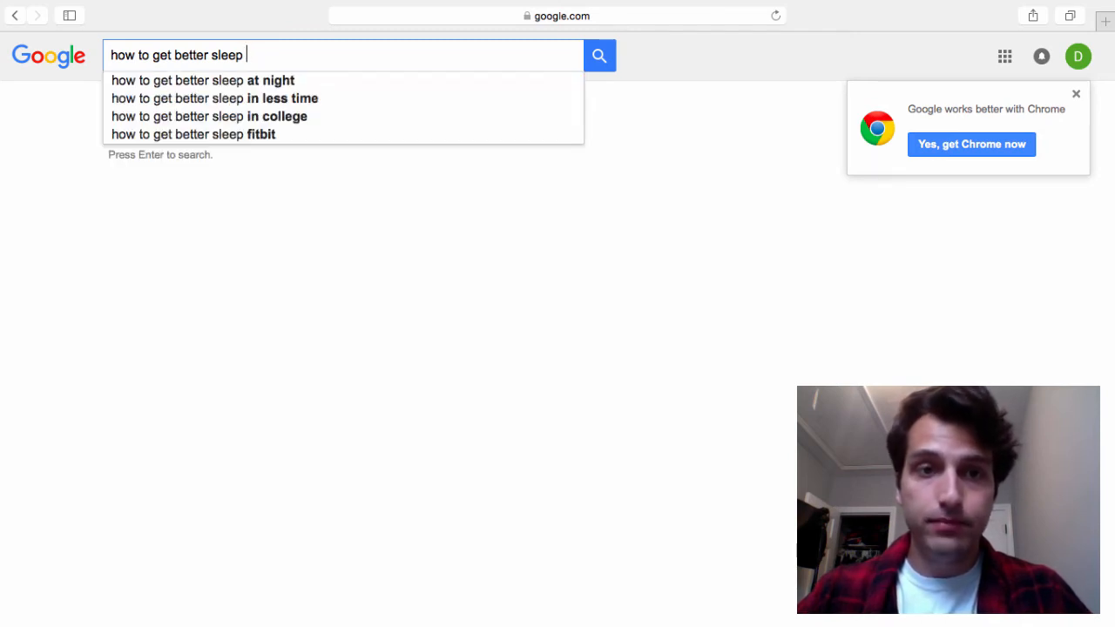
Step: Append 'k' to see 'kid' and 'kitten' suggestions, then delete it
type("k")
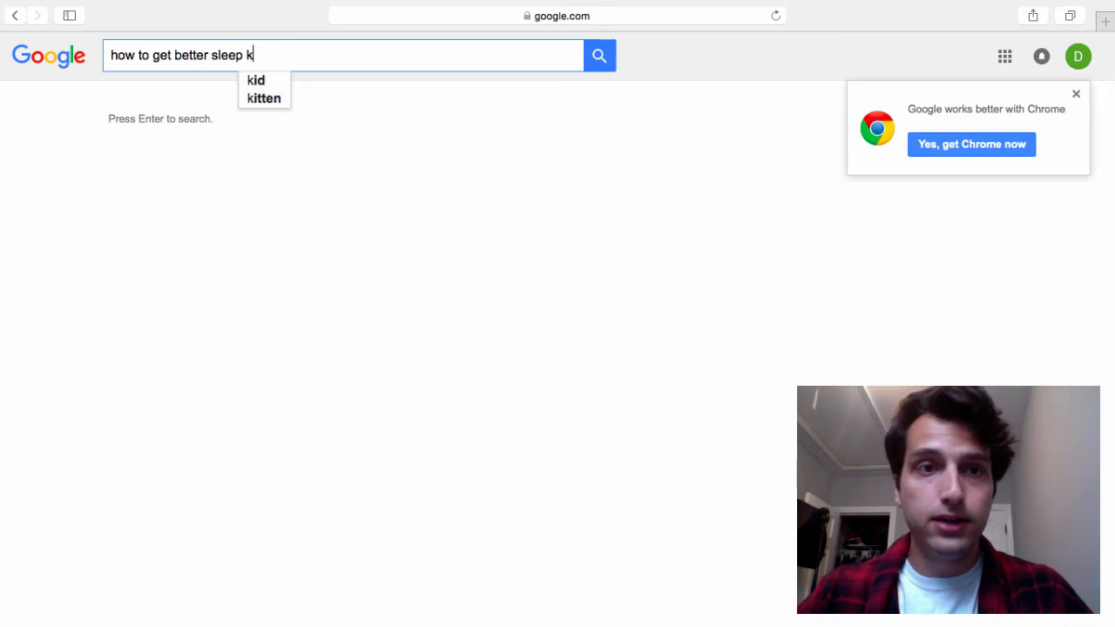
key("backspace")
type("d")
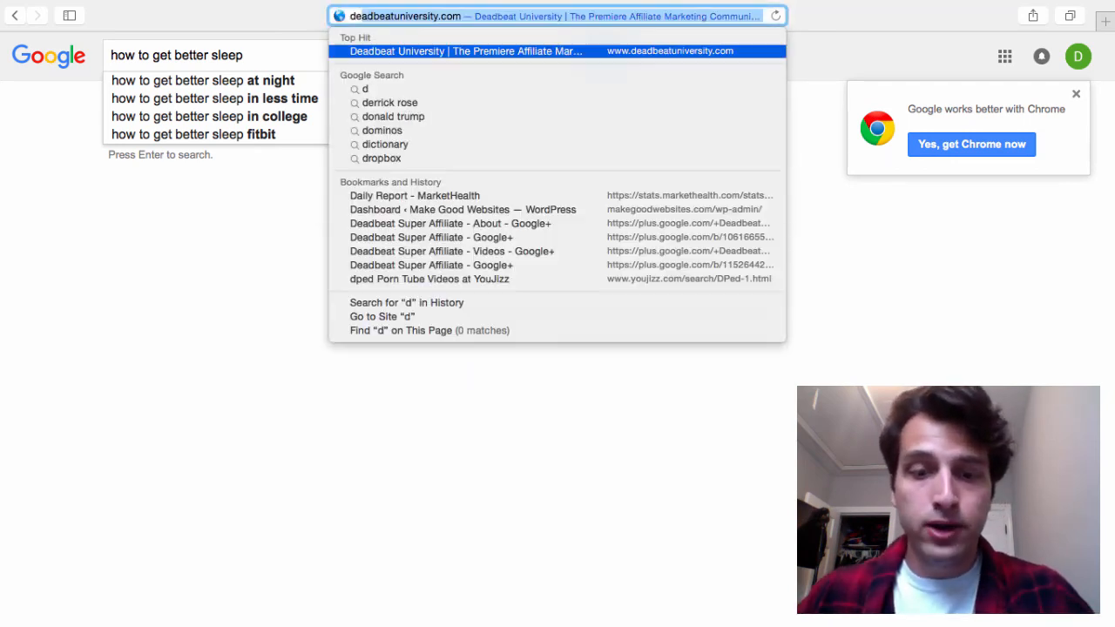
Step: Enter 'deadbeatuniversity' in Safari's address bar, with deadbeatuniversity.com as Top Hit
type("eadbeatuniversity")
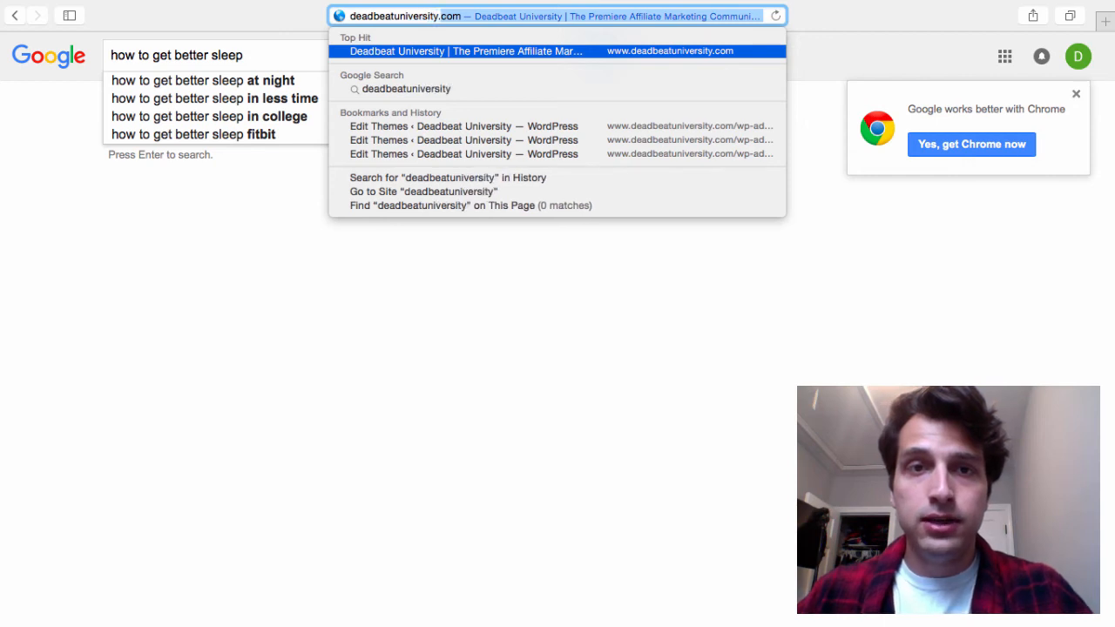